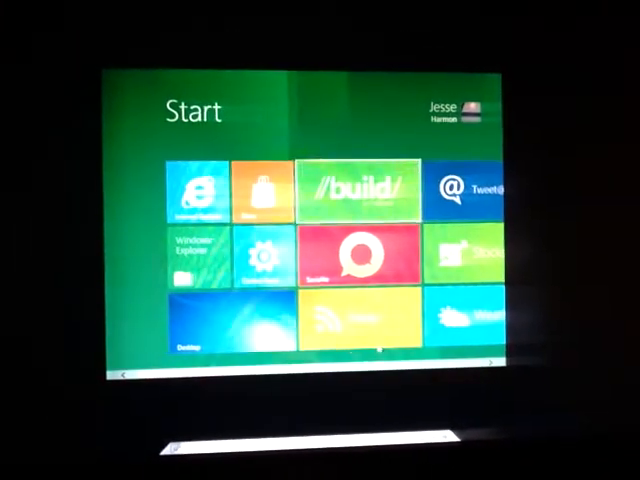
pyautogui.hscroll(3)
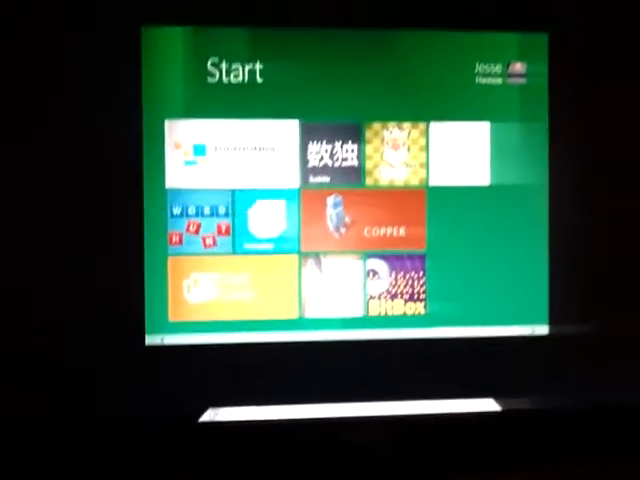
pyautogui.hscroll(3)
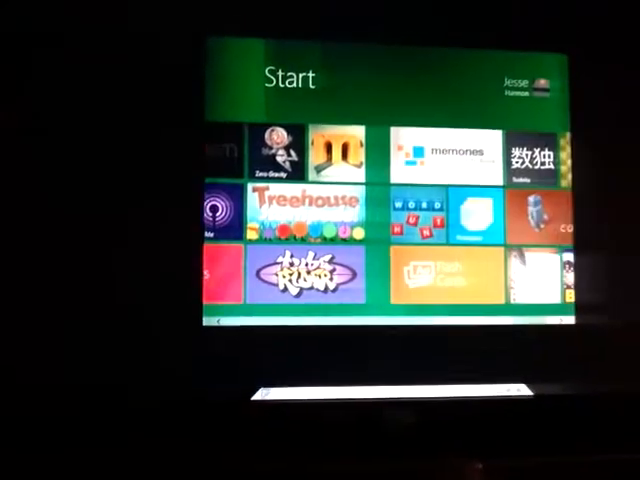
pyautogui.hscroll(3)
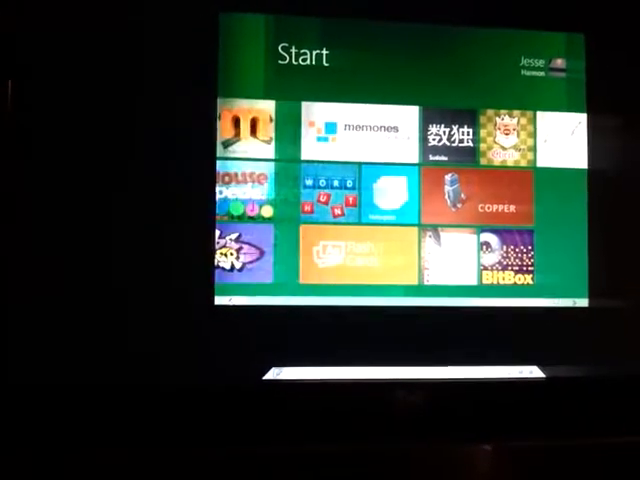